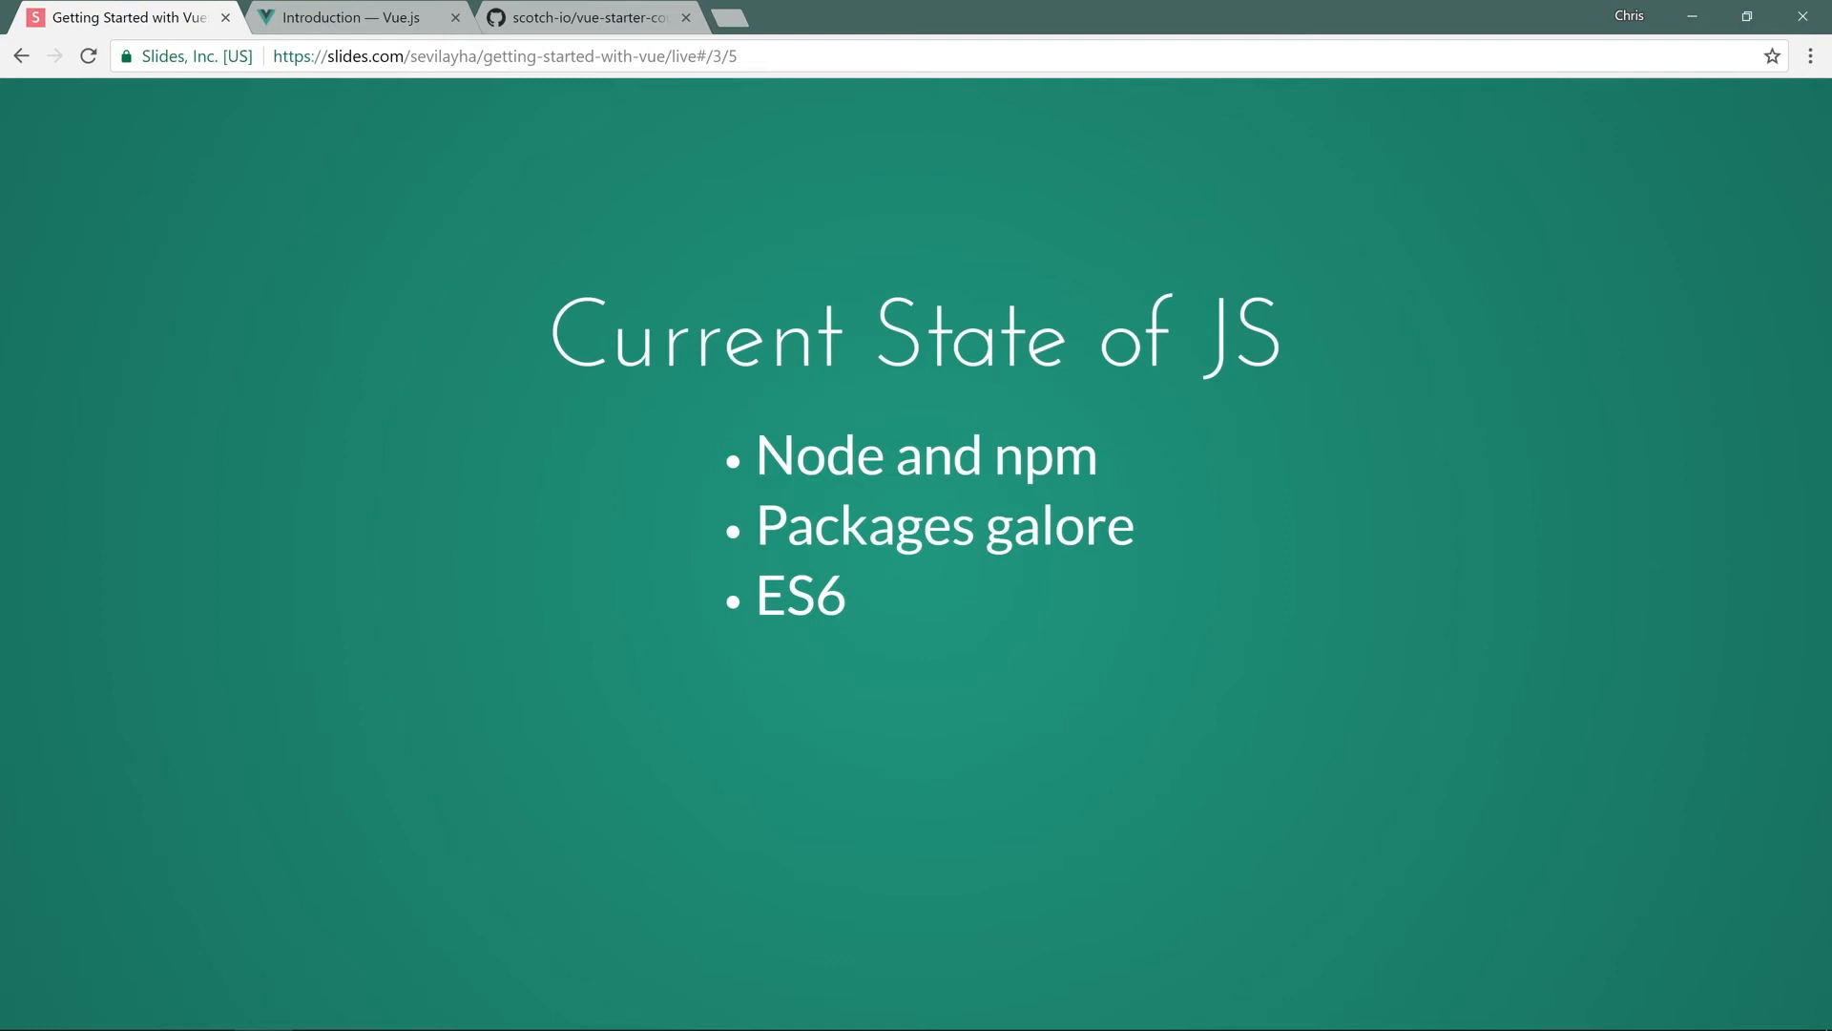
Reveal the Transpilers, then the Module loaders and Task runners bullets.
{"action": "key", "text": "Right"}
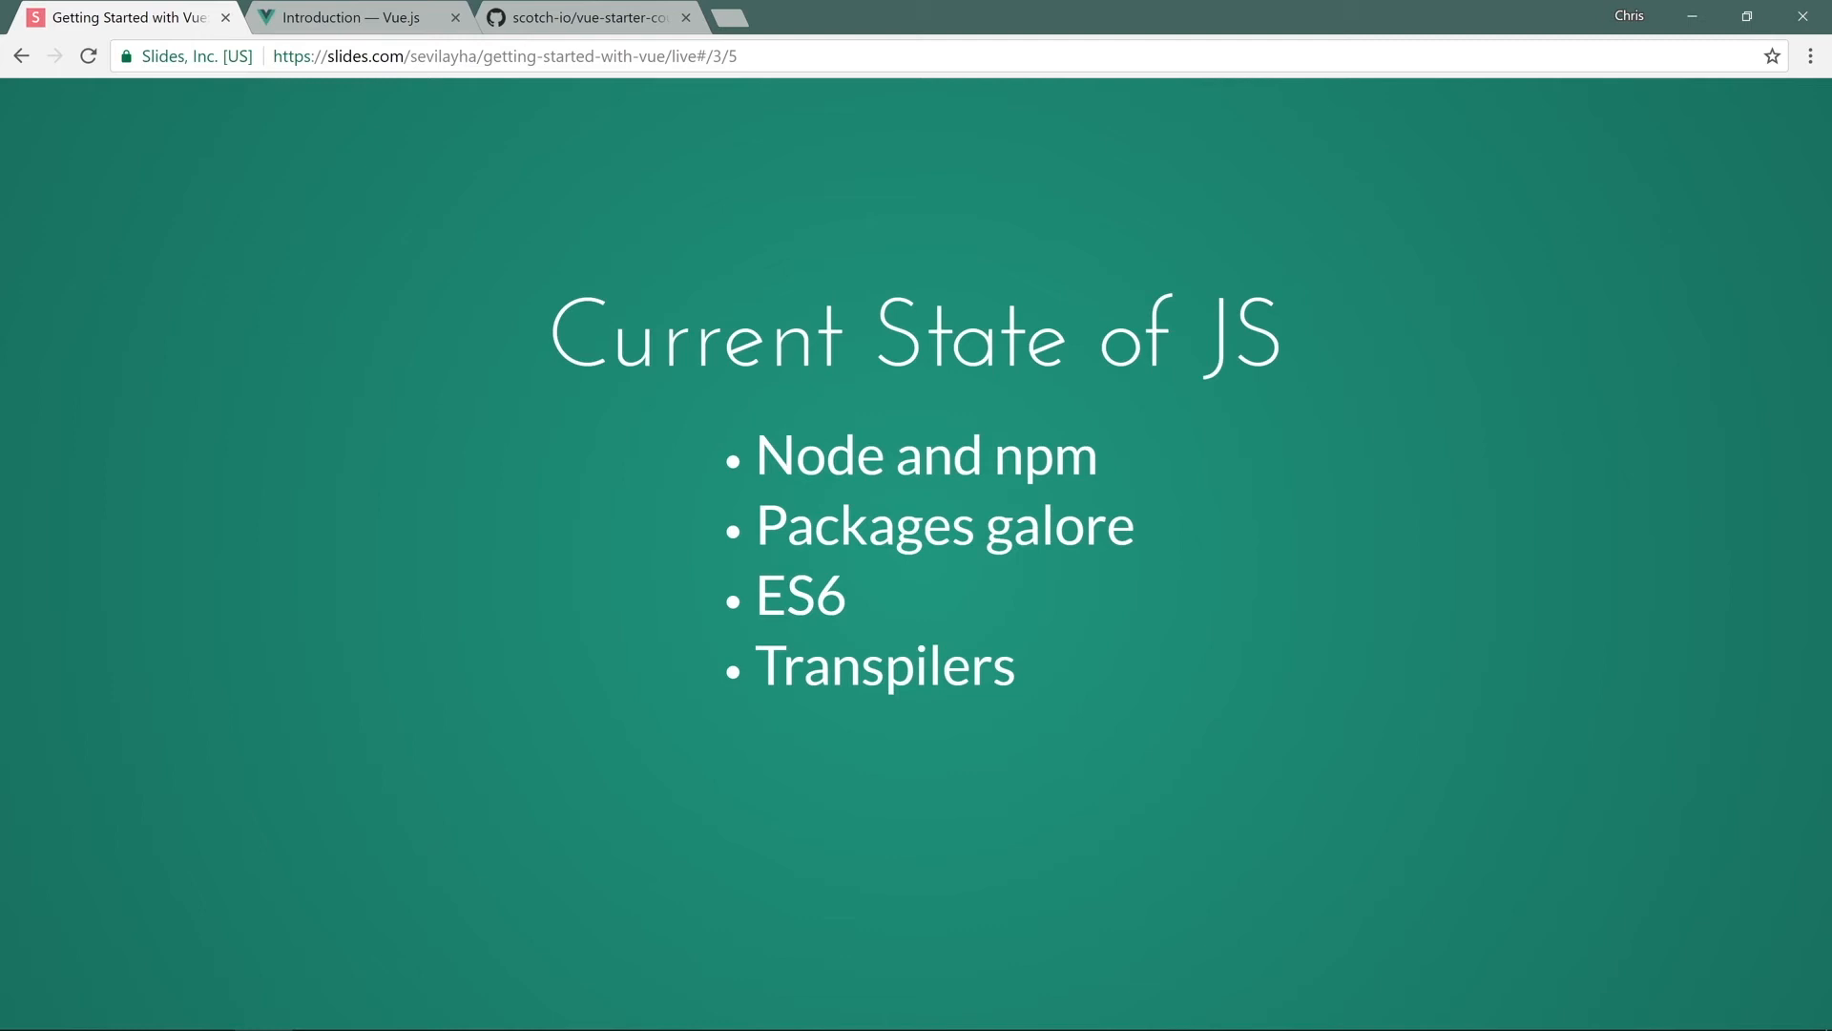
{"action": "key", "text": "Right"}
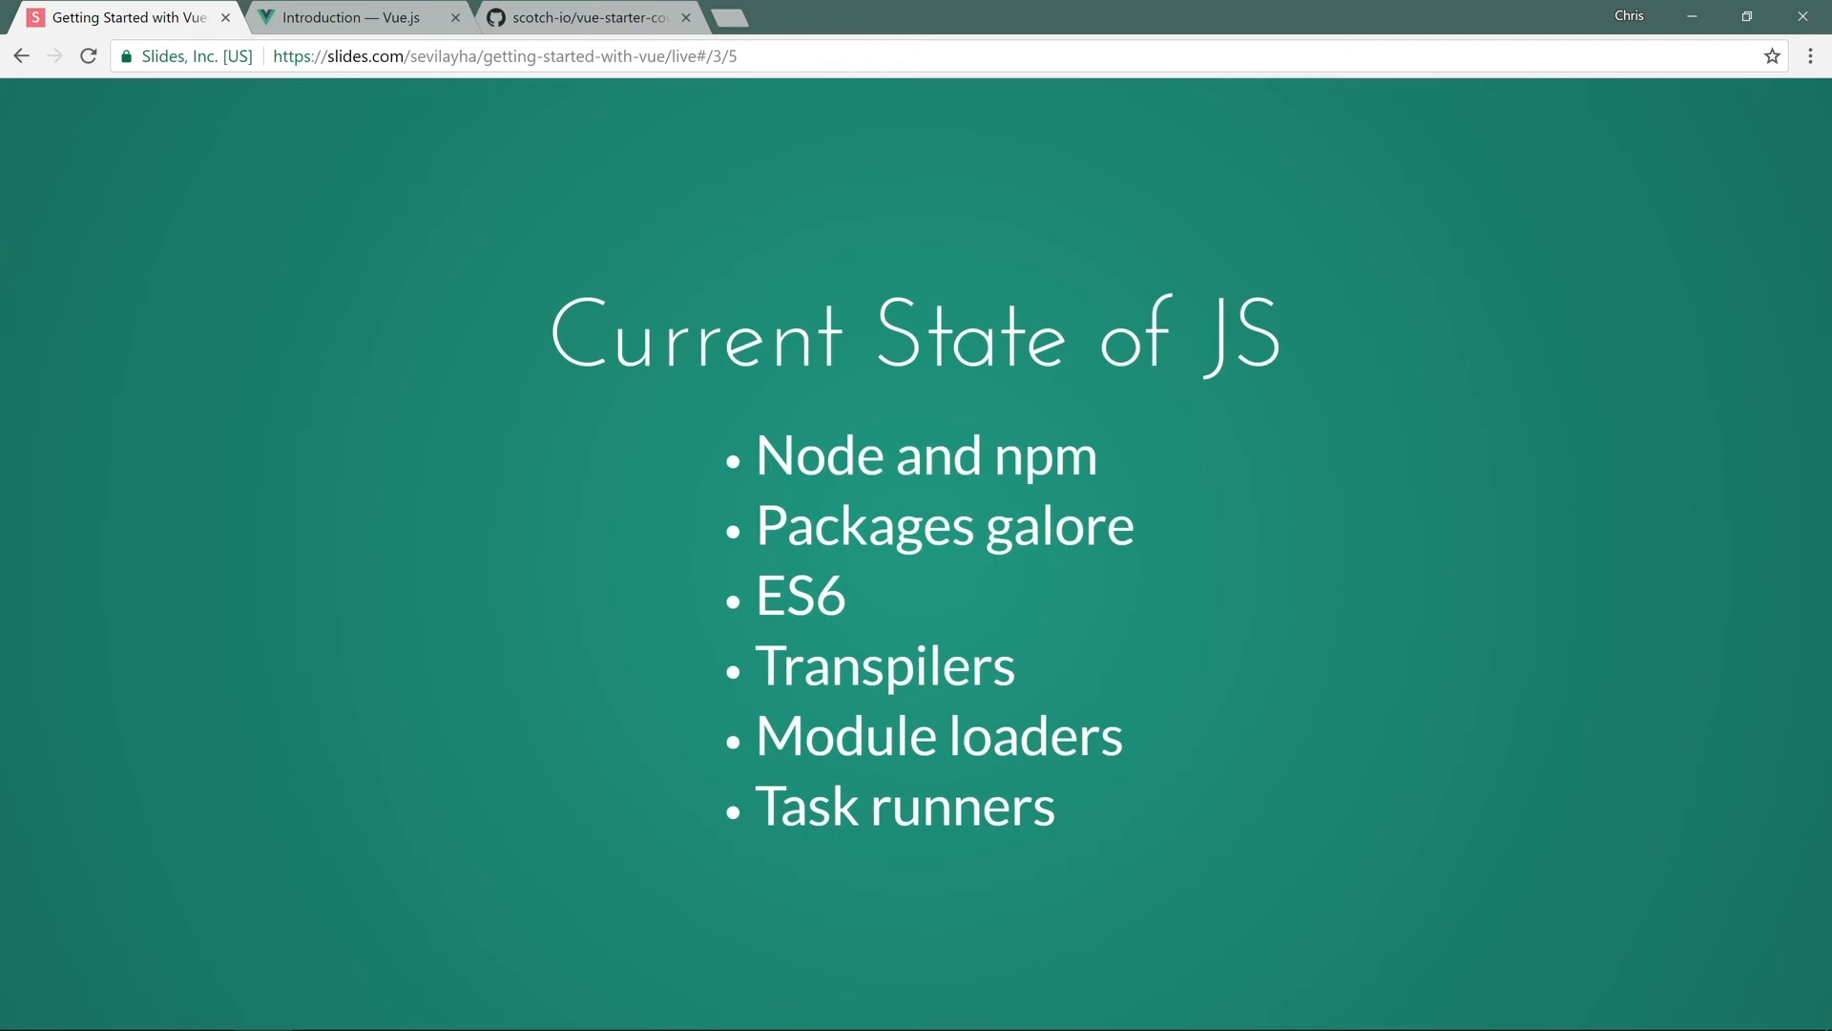
{"action": "mouse_move", "coordinate": [1357, 311]}
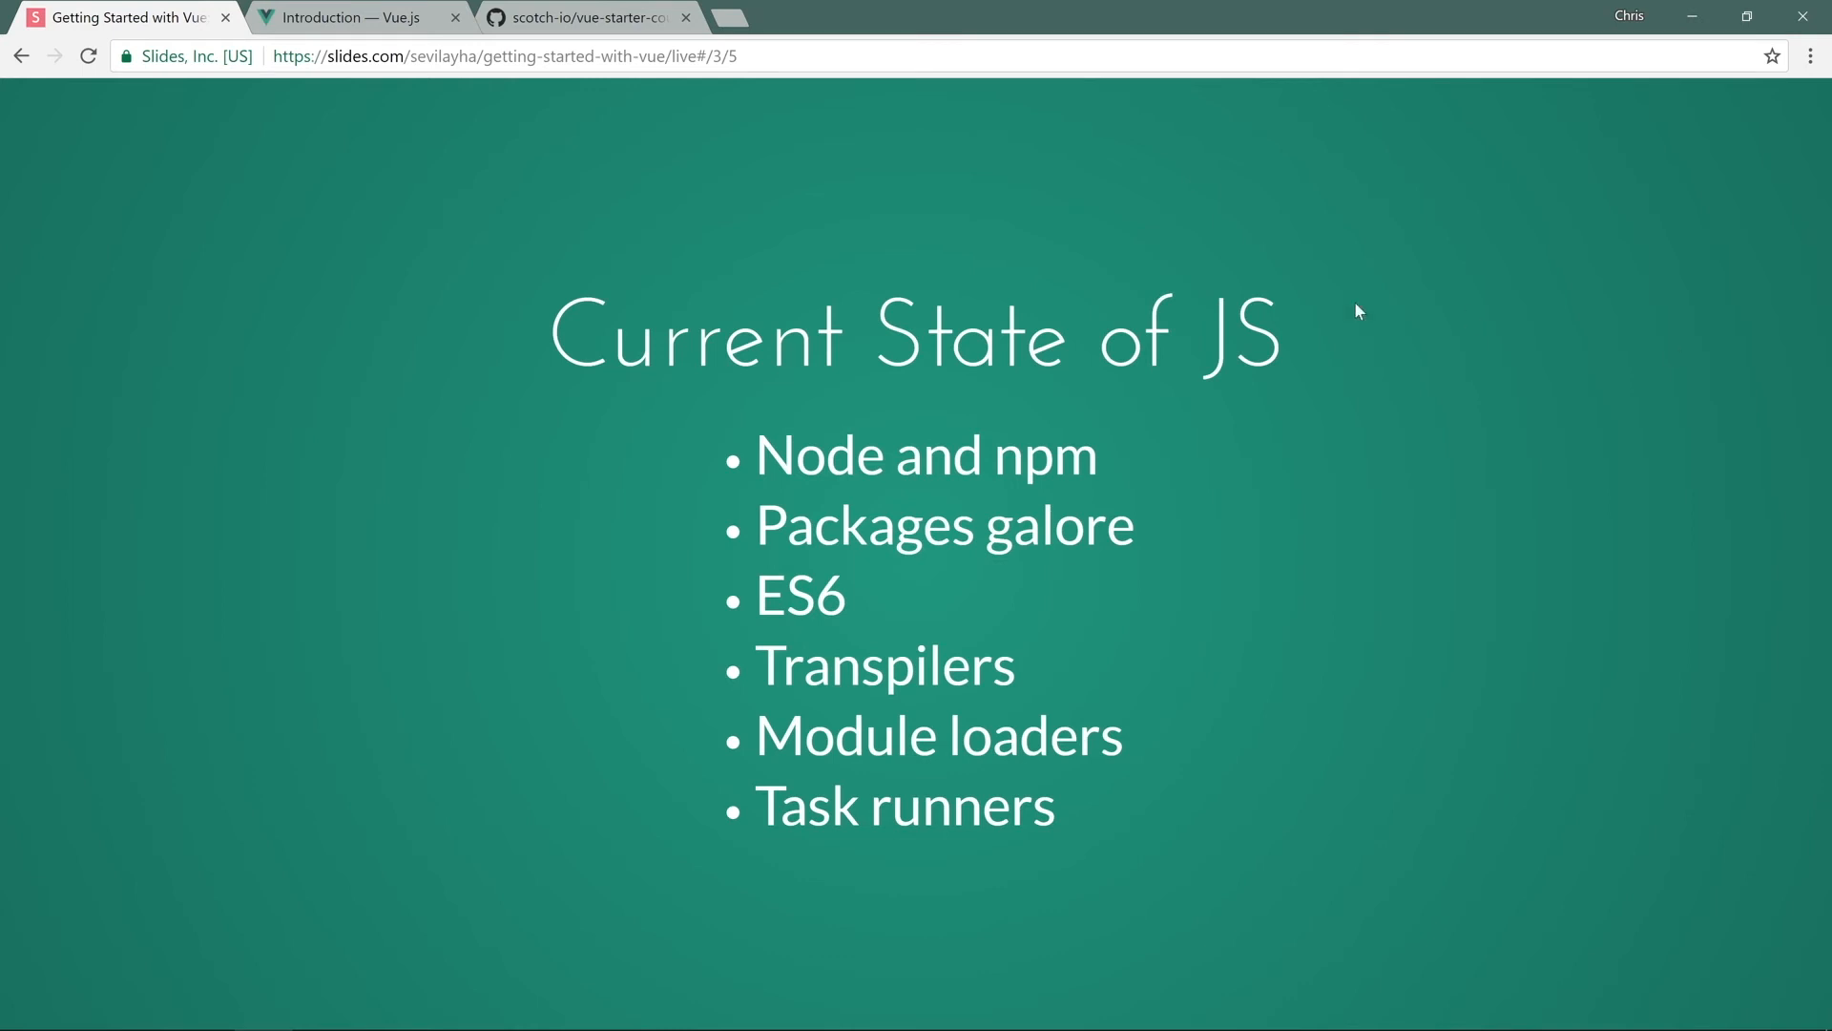
Highlight the JS tooling bullet list, then clear the highlight.
{"action": "left_click_drag", "start_coordinate": [756, 454], "coordinate": [993, 760]}
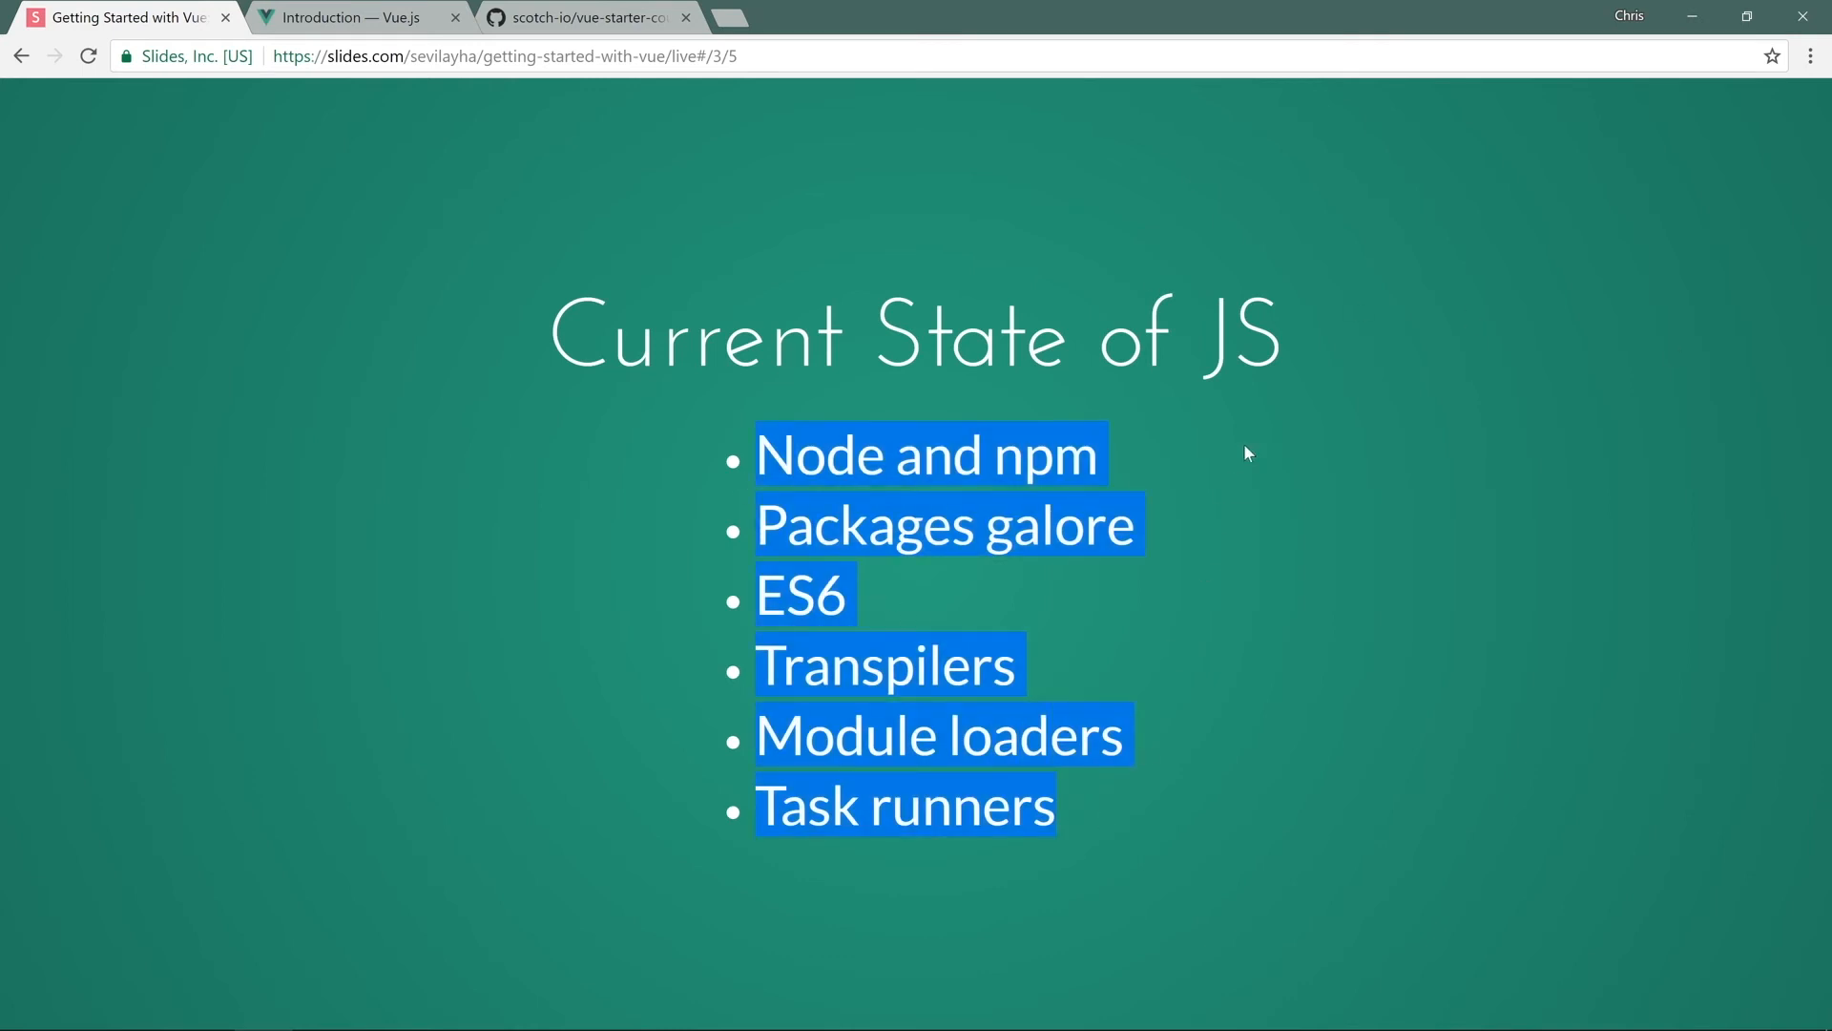
{"action": "left_click", "coordinate": [1289, 387]}
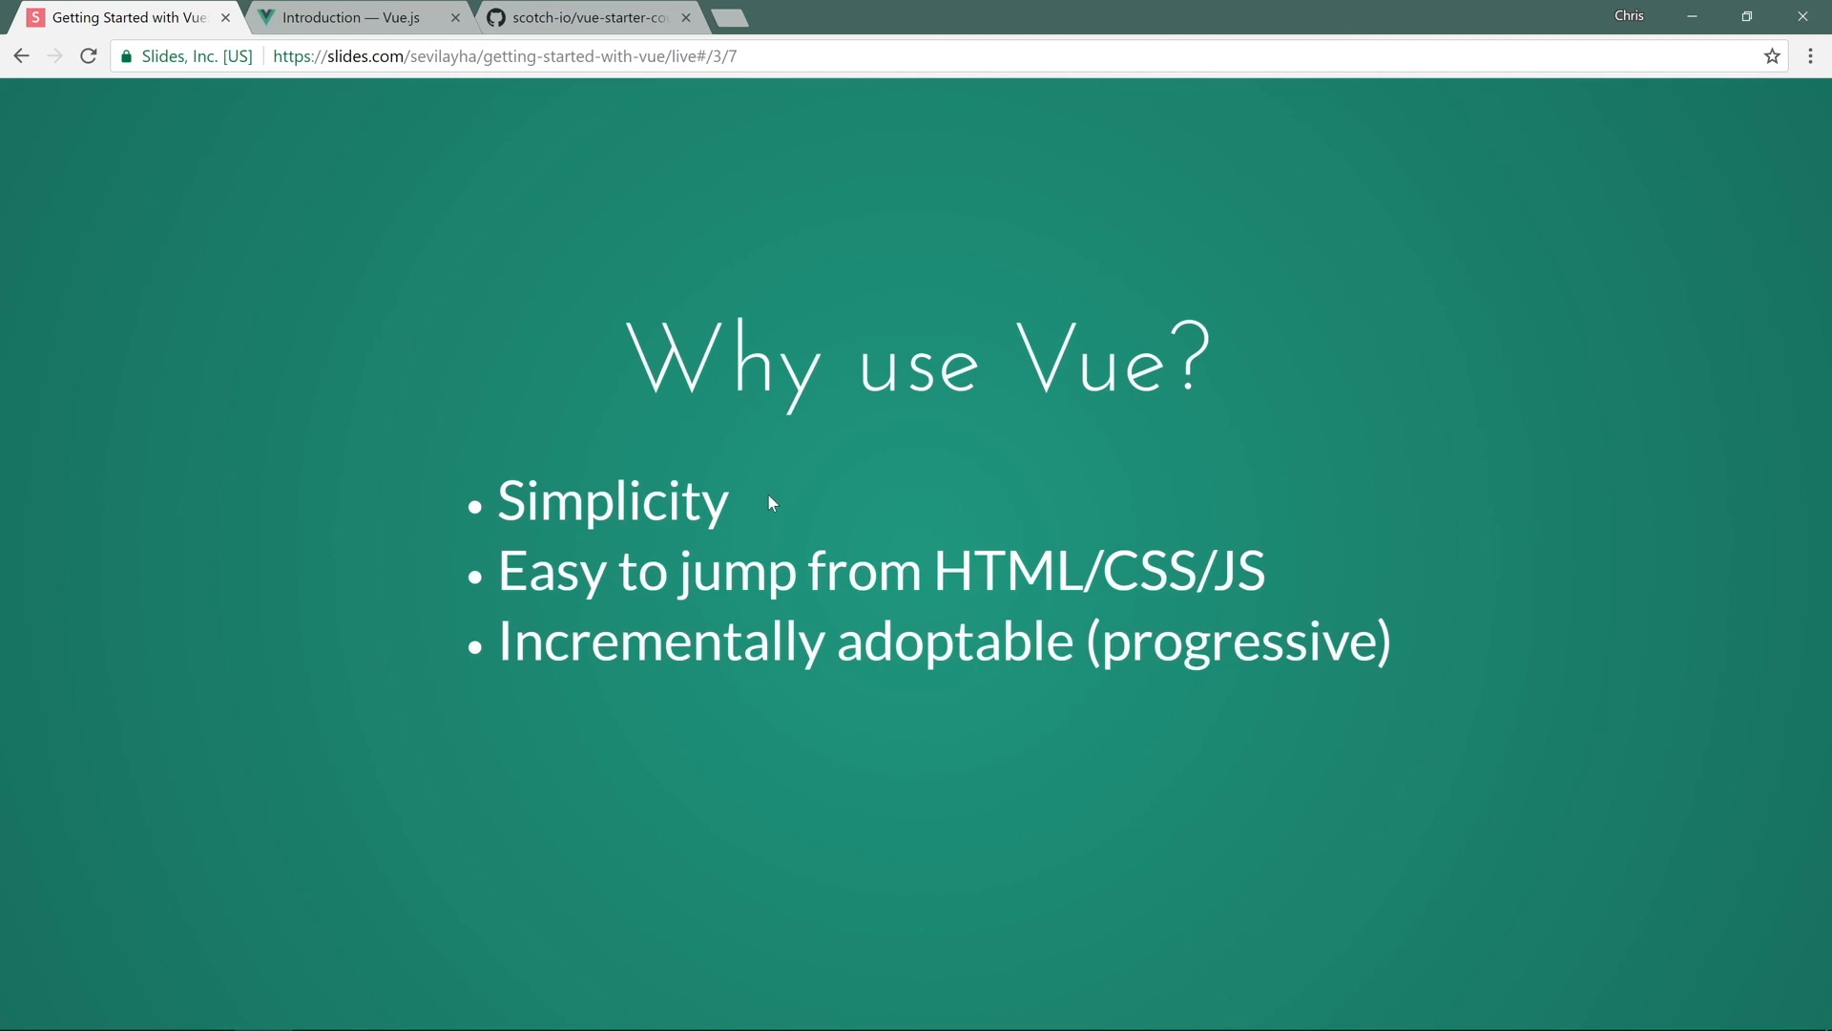
Reveal the Super fast and Lightweight (20kb) bullets, then advance past Why use Vue?
{"action": "key", "text": "Right"}
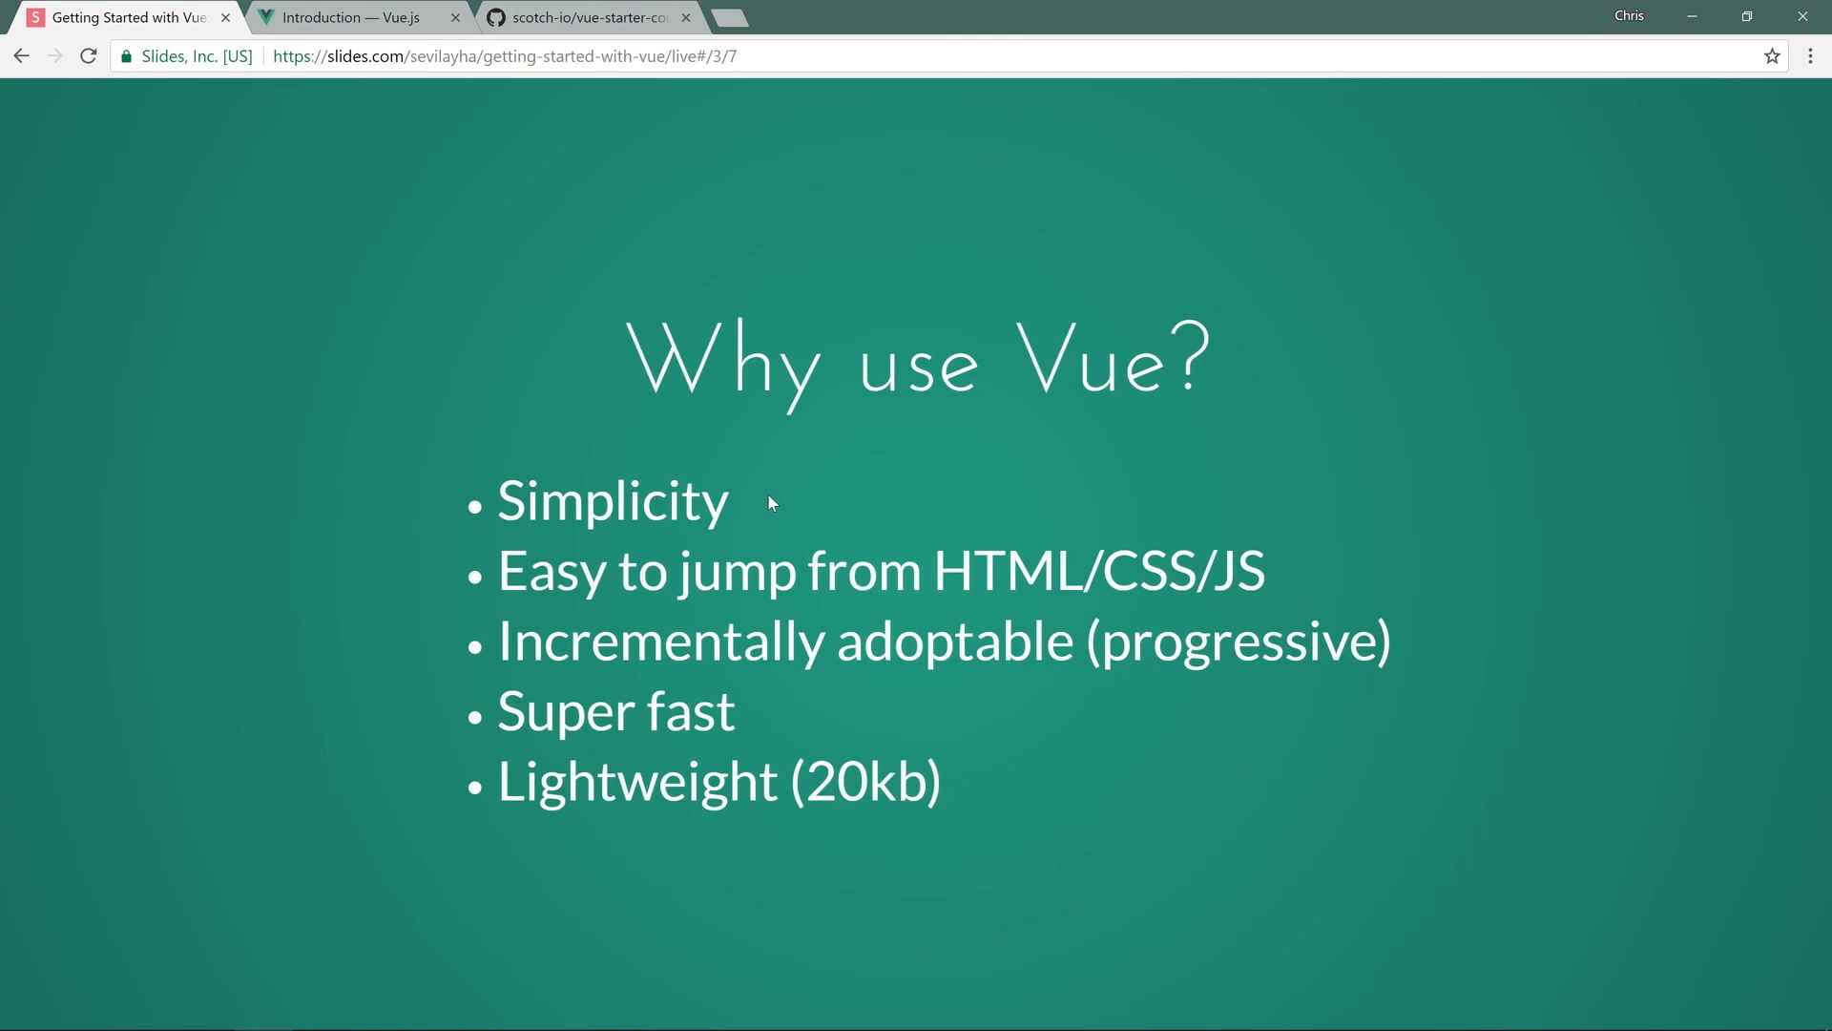
{"action": "key", "text": "Right"}
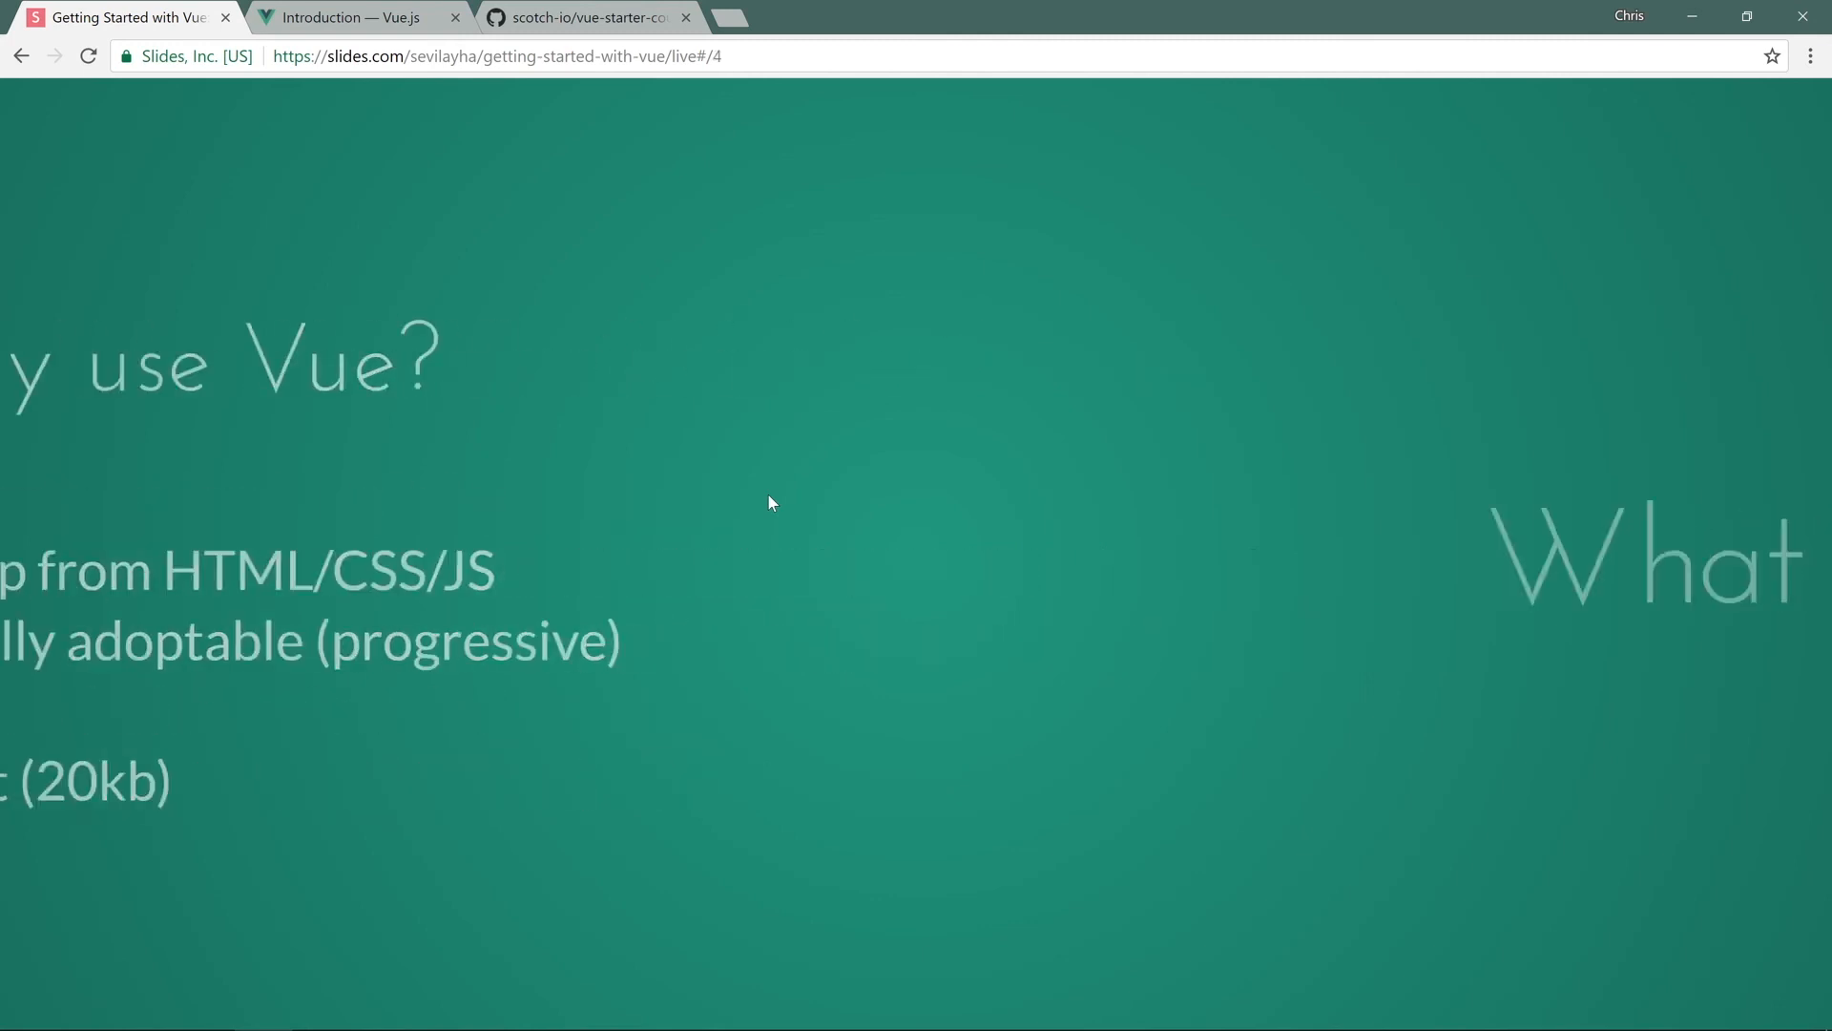